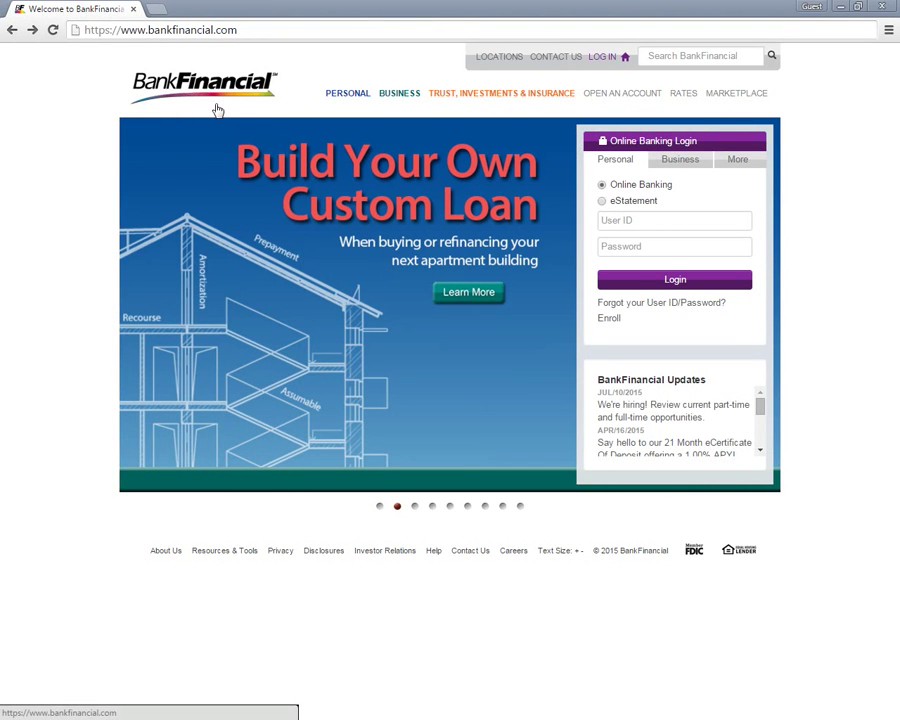
mouse_move(230, 100)
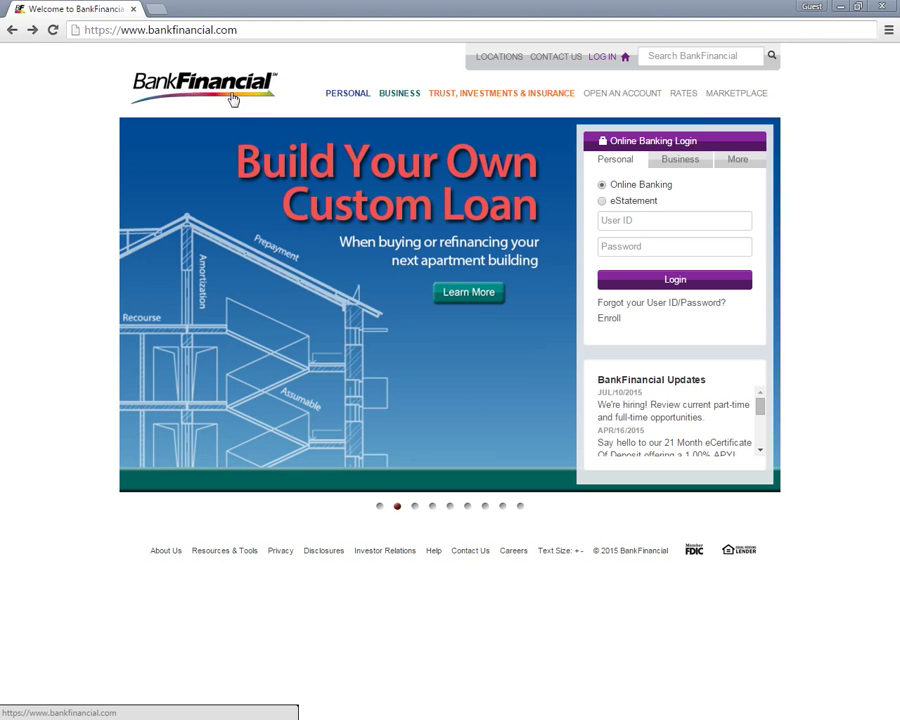
mouse_move(316, 60)
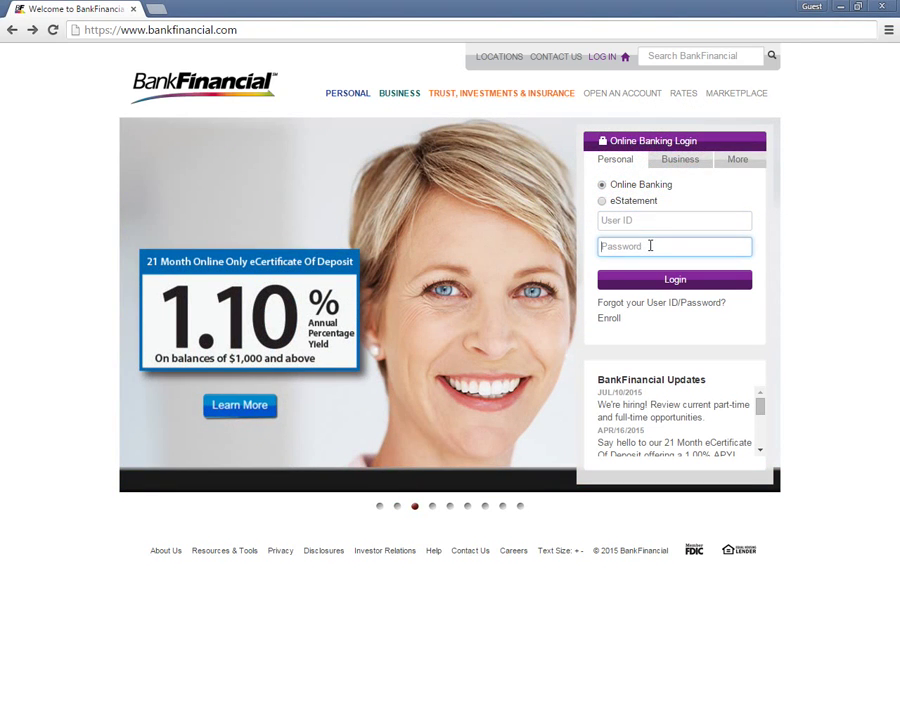
mouse_move(650, 280)
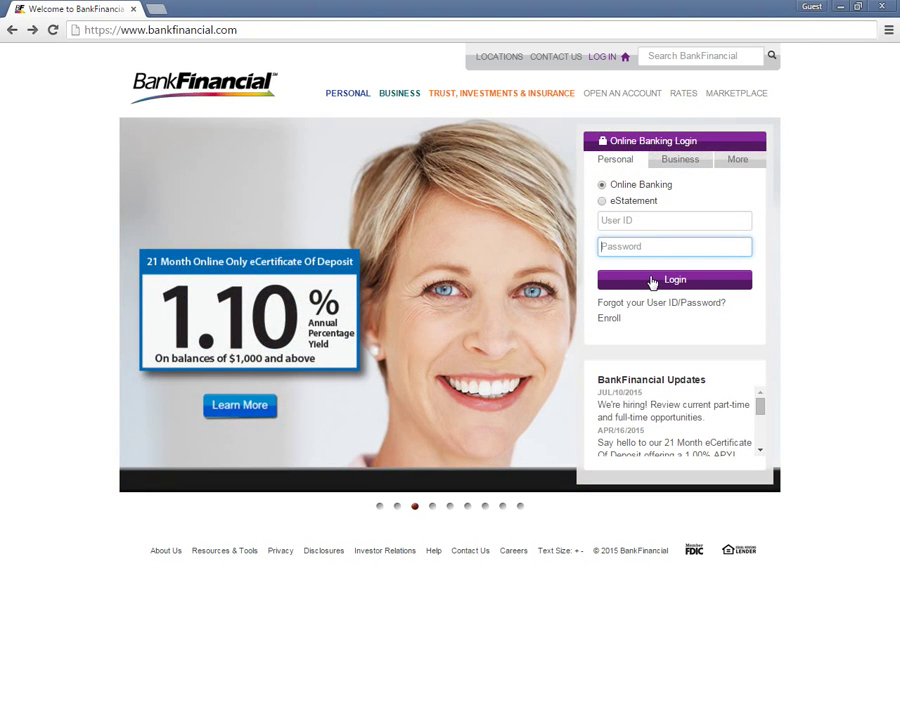
mouse_move(650, 308)
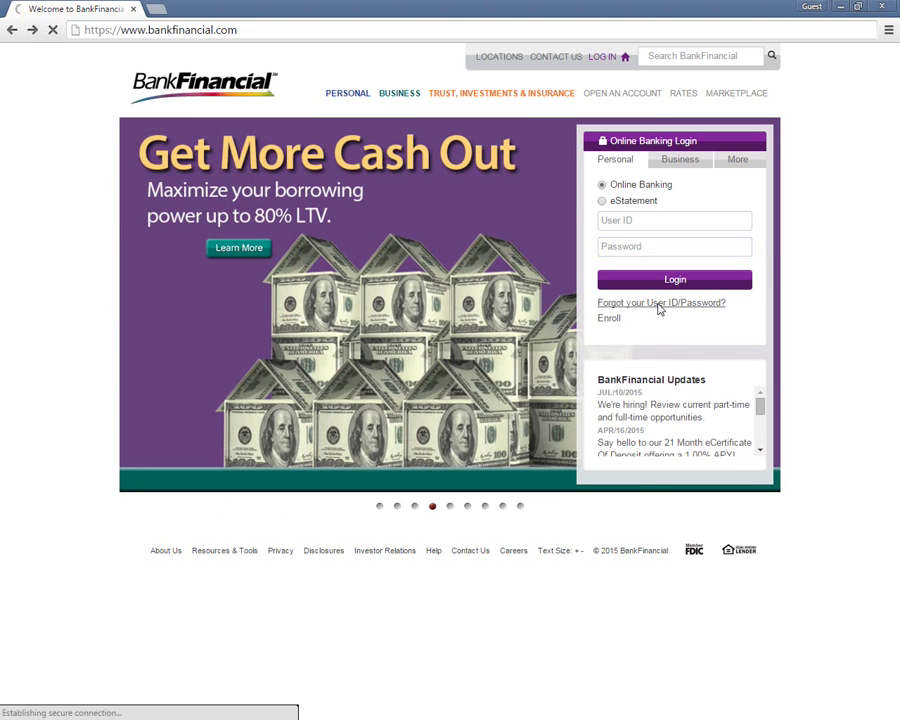
Reach the account access help page via the 'Forgot your User ID/Password?' link.
left_click(660, 302)
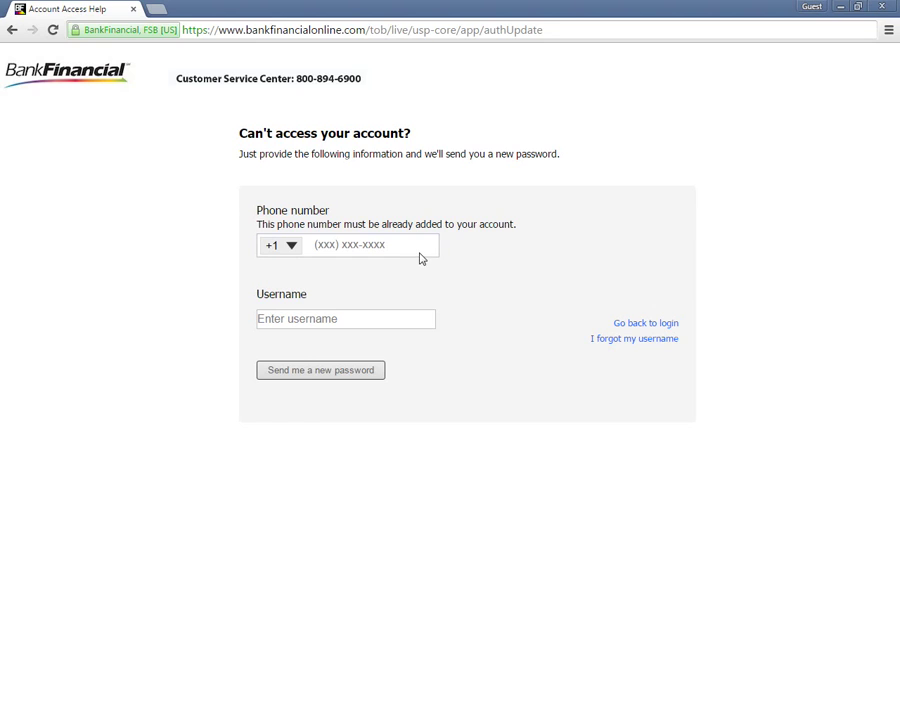
mouse_move(196, 278)
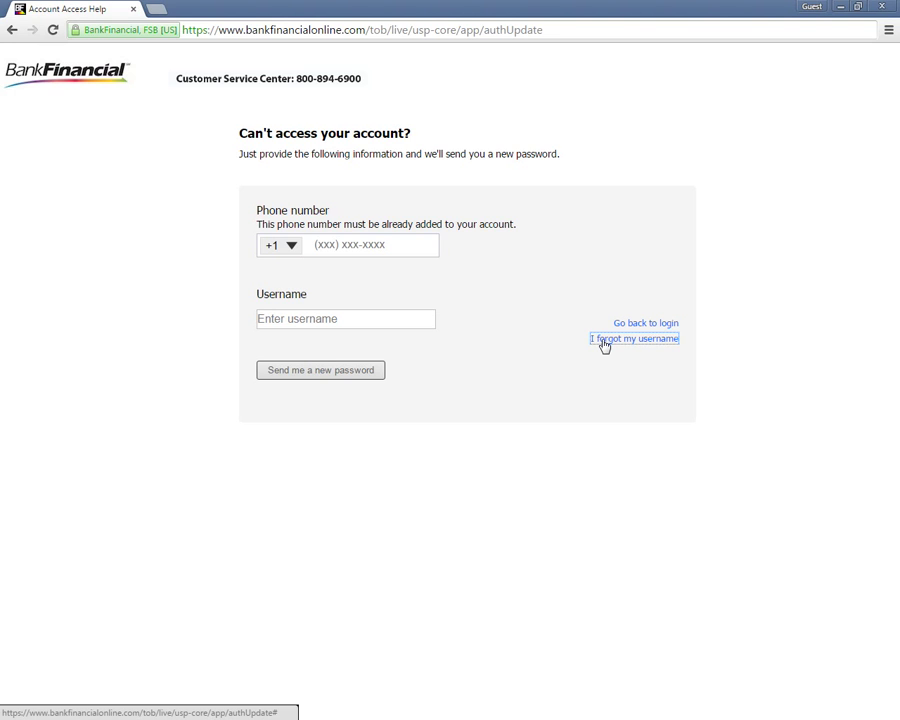
left_click(632, 338)
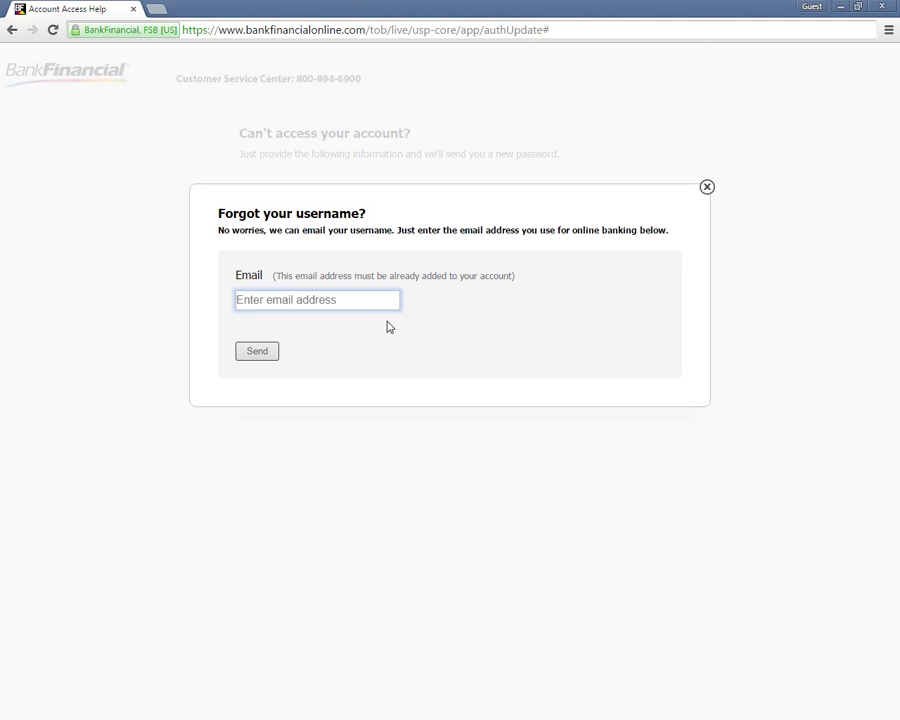
mouse_move(724, 192)
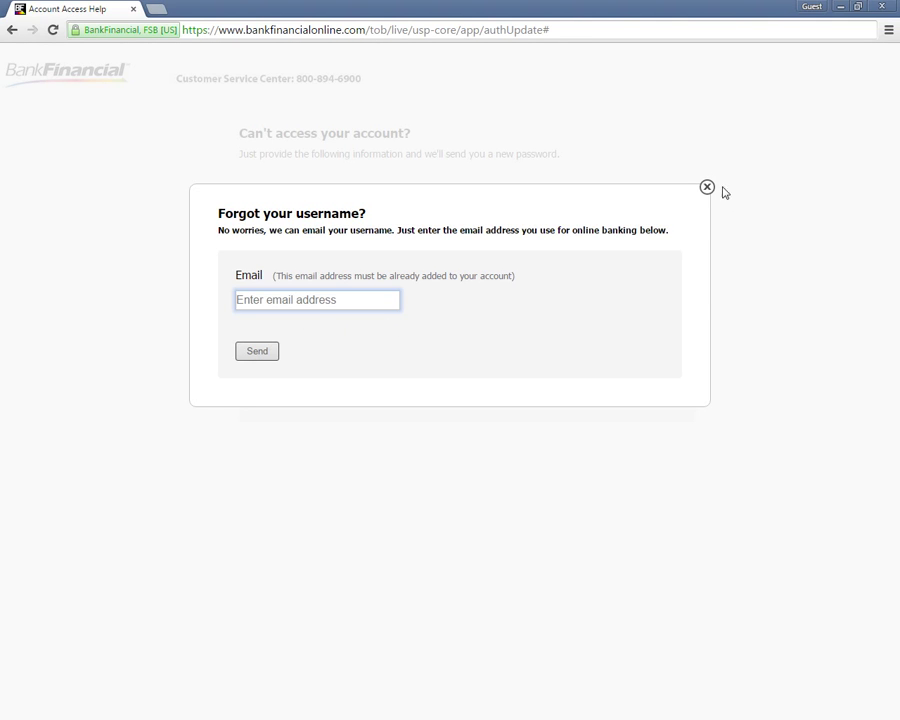
left_click(708, 188)
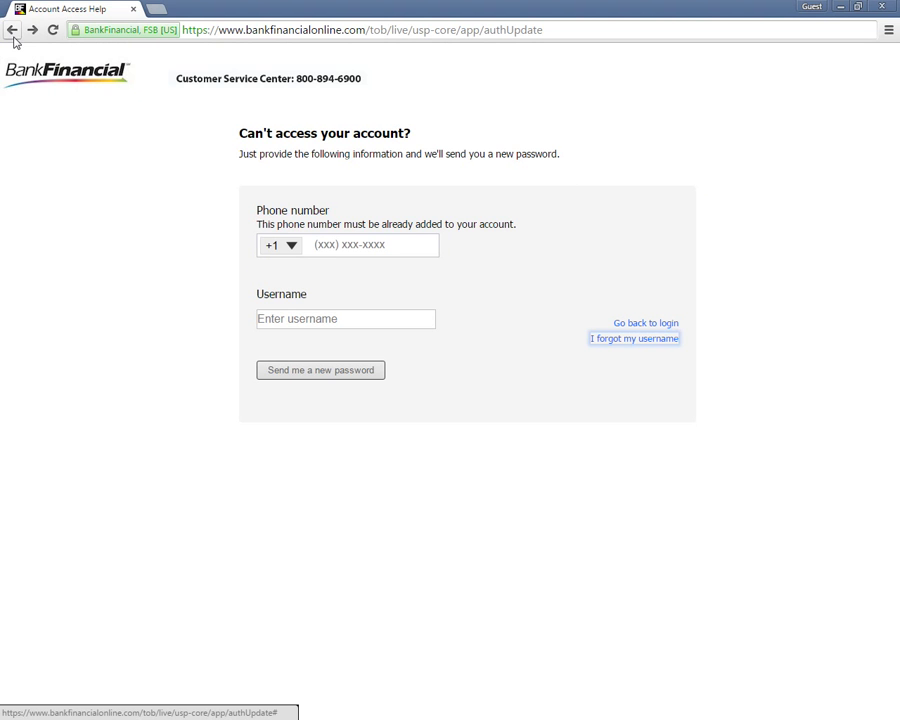
Go back to the home page and follow the Enroll link to the registration welcome page.
left_click(12, 30)
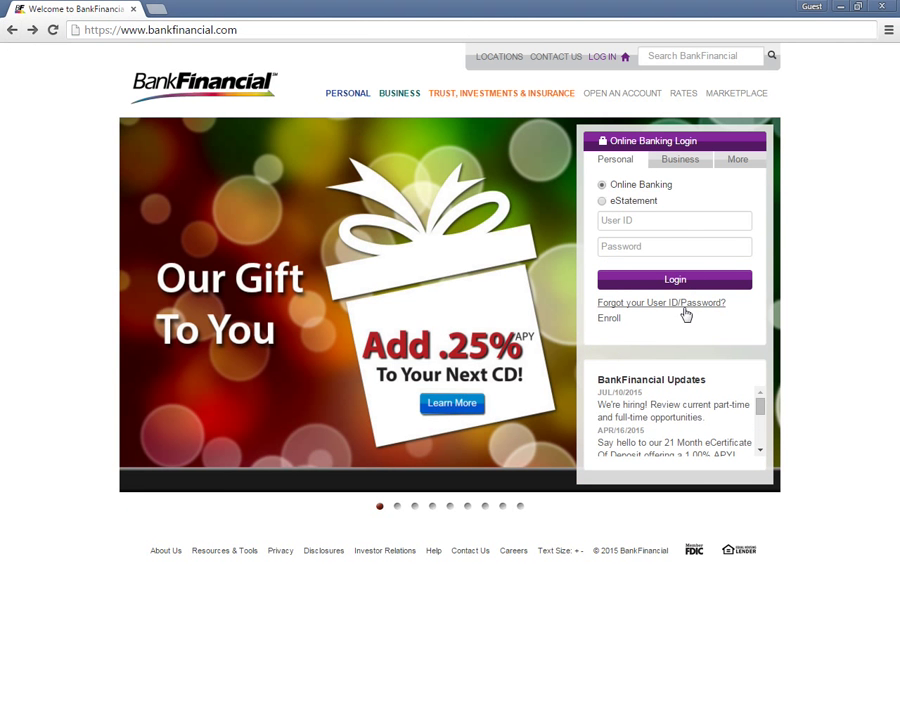
left_click(608, 318)
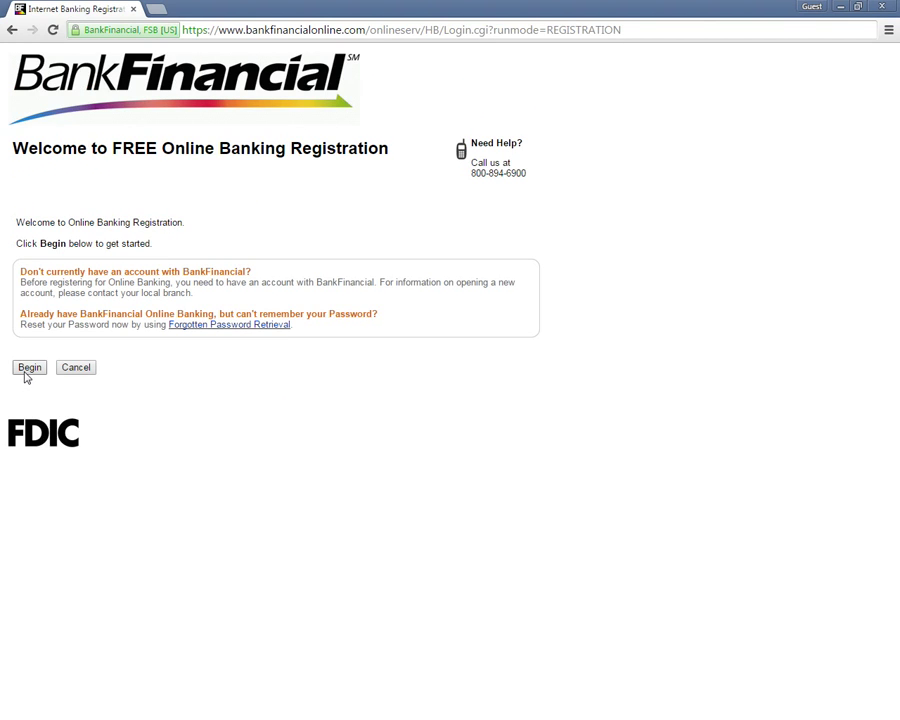
Begin registration and scroll through the empty data-entry form to its end.
left_click(28, 368)
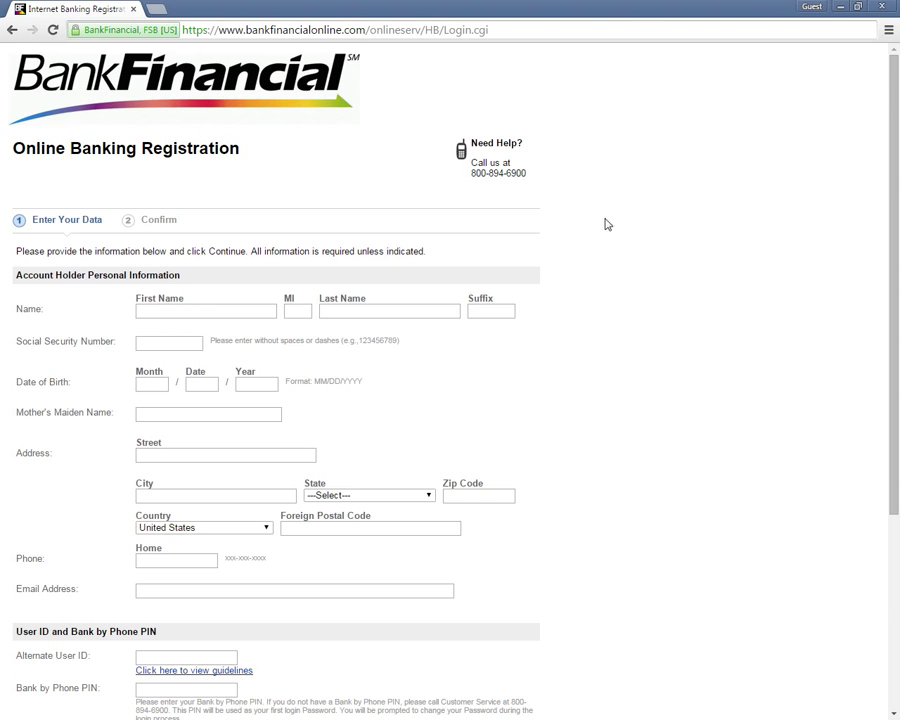
scroll("down", 3)
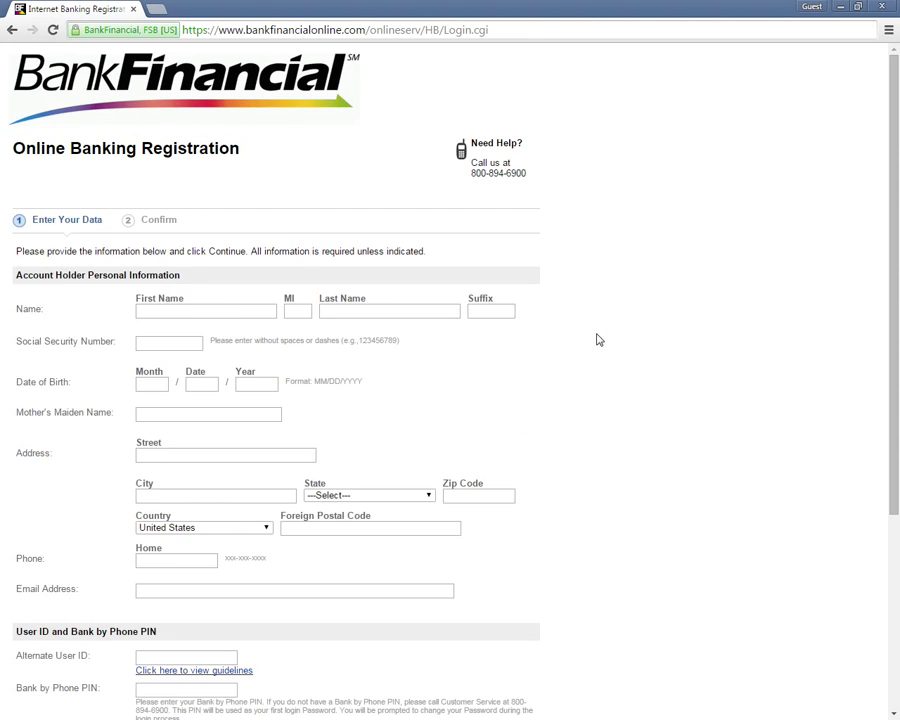
scroll("down", 3)
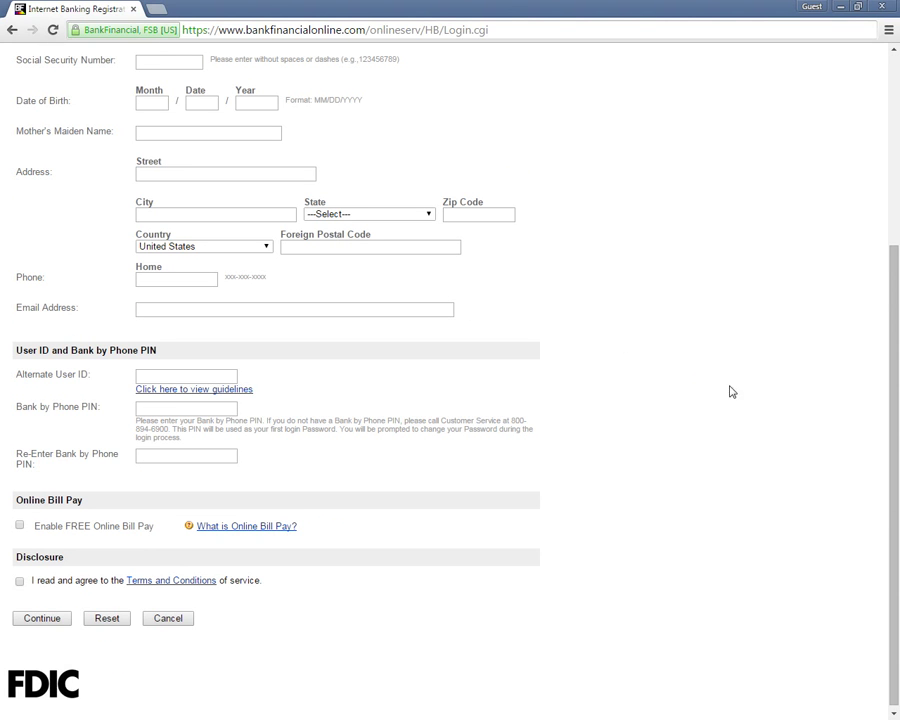